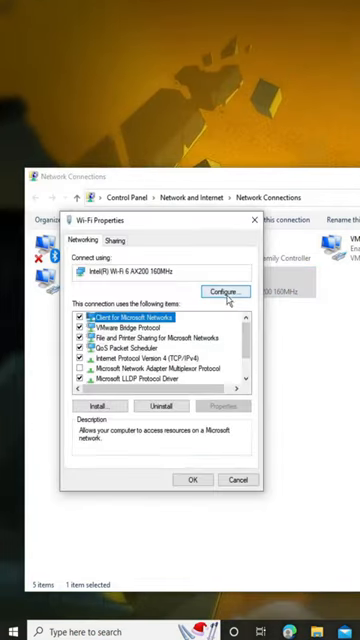
Open the Intel Wi-Fi 6 AX200 adapter's configuration to reach its advanced driver settings.
click(230, 291)
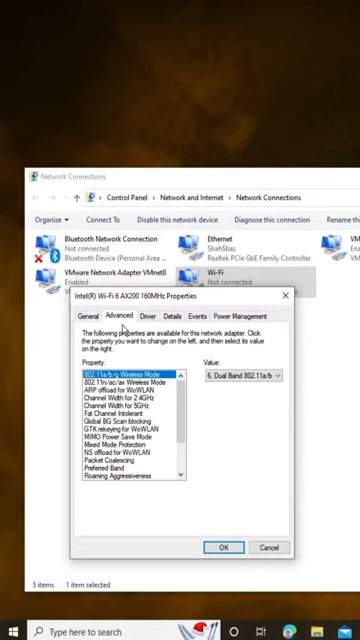
Close the adapter dialog and reopen the Wi-Fi connection's properties to its TCP/IPv4 item.
click(118, 414)
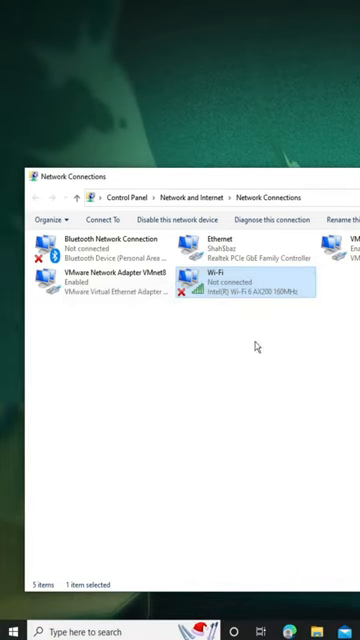
right_click(245, 280)
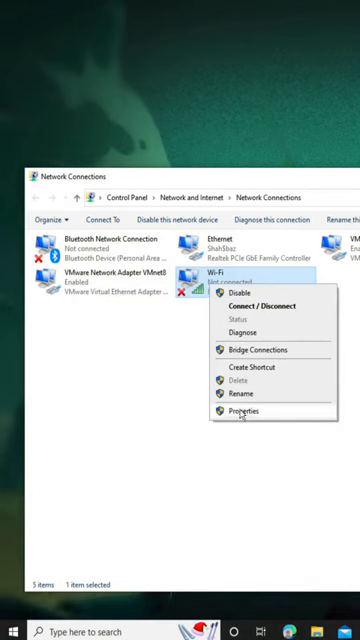
click(237, 411)
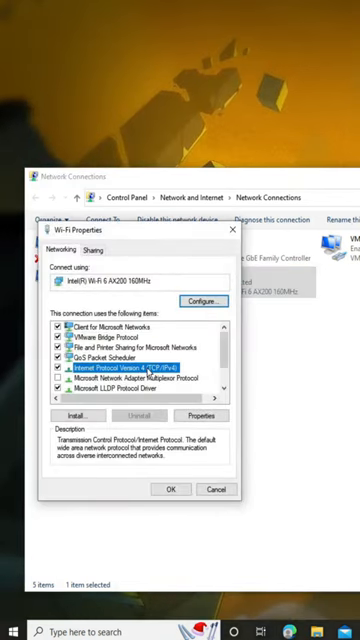
Set the Wi-Fi IPv4 DNS servers manually to preferred 1.1.1.1 and alternate 1.0.0.1.
click(193, 415)
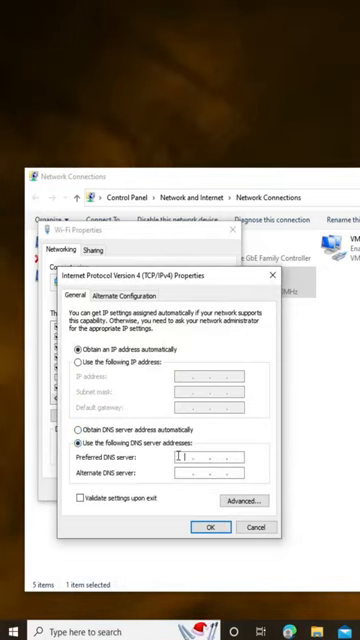
text(1.1.1.1)
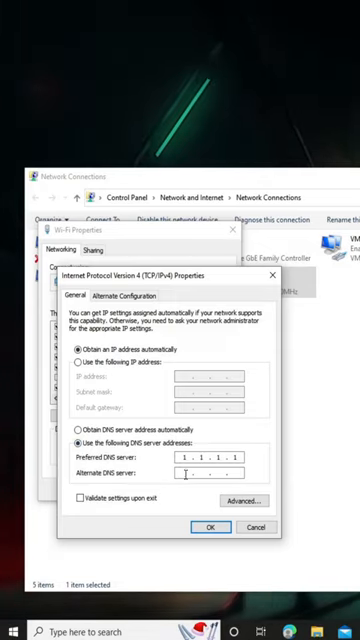
text(1.0.0.2)
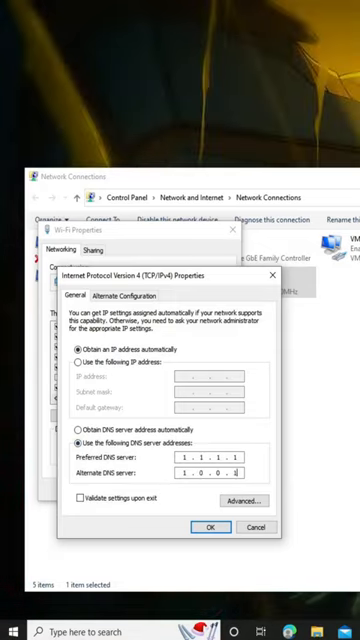